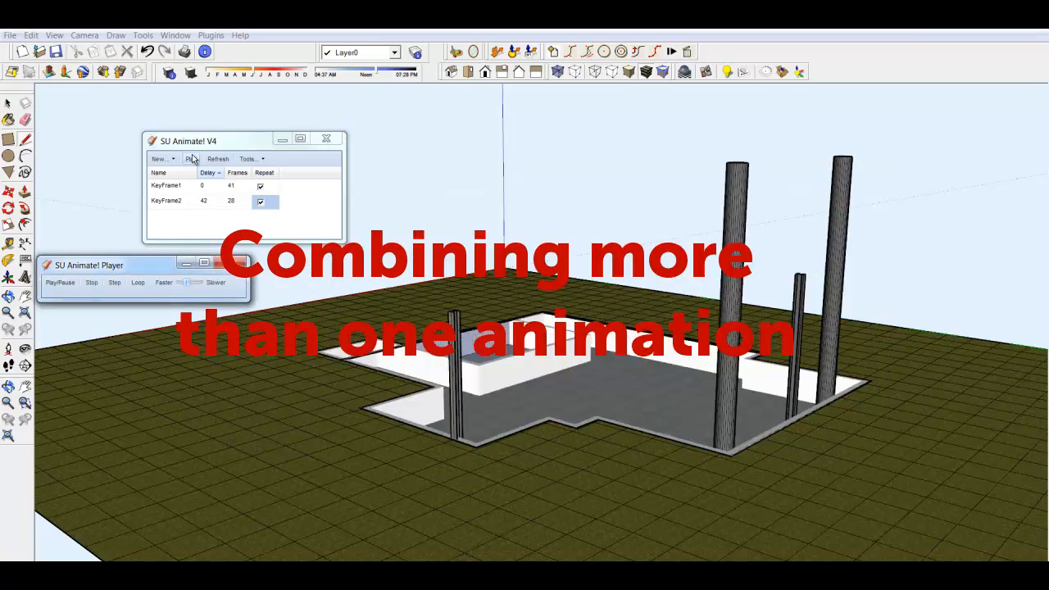
Preview the build-up sequence and return to the finished house with KeyFrame1 listed.
{"action": "left_click", "coordinate": [60, 282]}
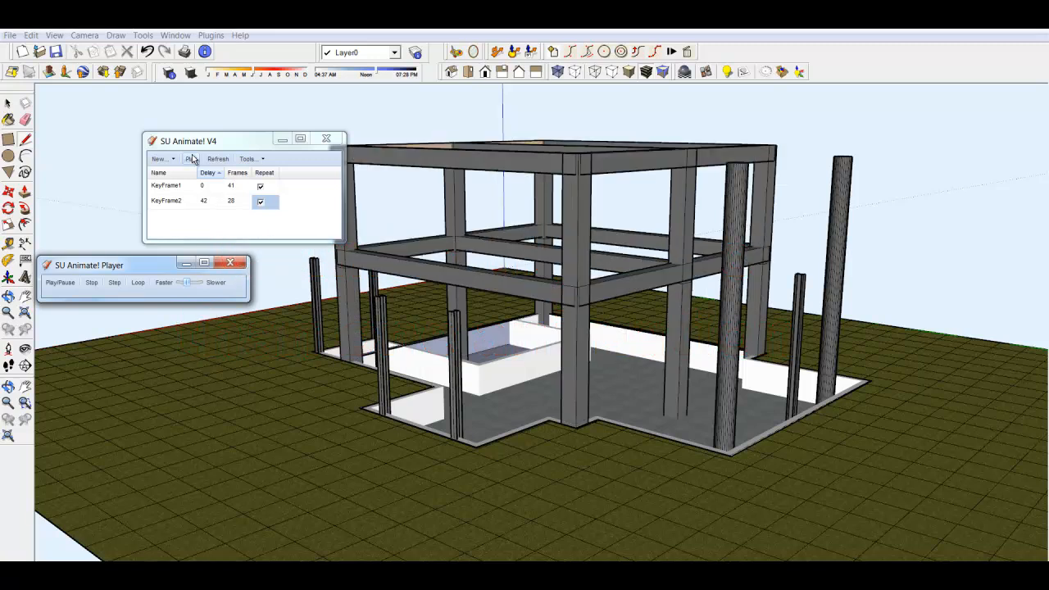
{"action": "left_click", "coordinate": [191, 158]}
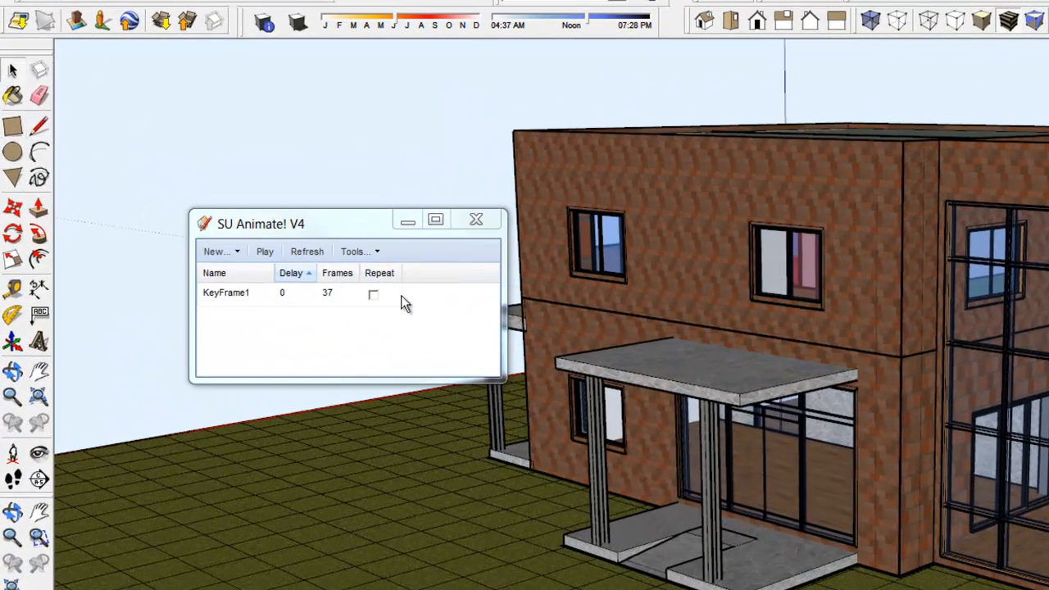
Create a new key-frame animation, KeyFrame2, with camera animation enabled.
{"action": "left_click", "coordinate": [216, 251]}
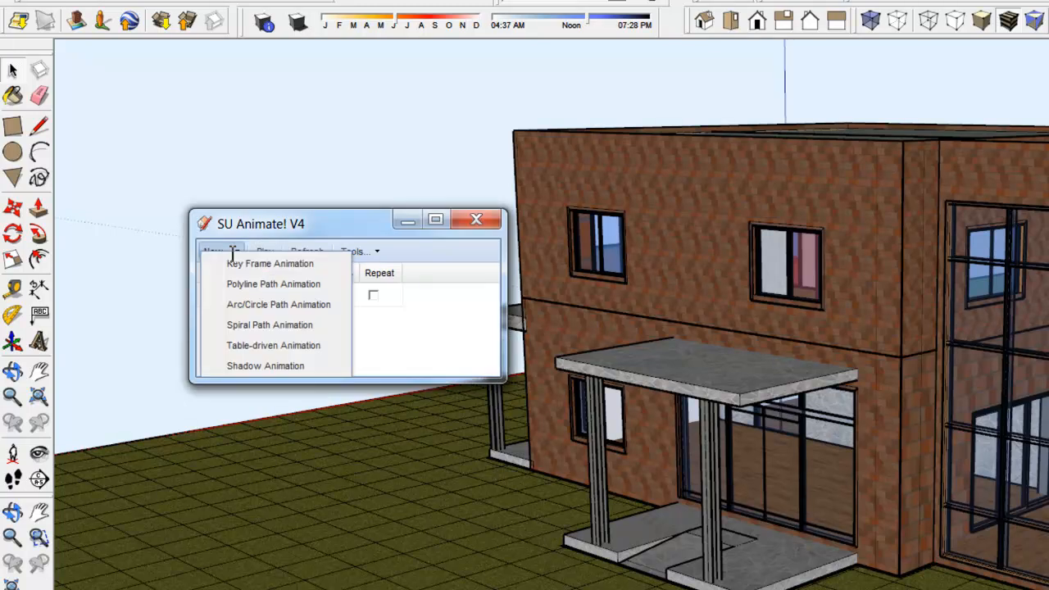
{"action": "left_click", "coordinate": [270, 263]}
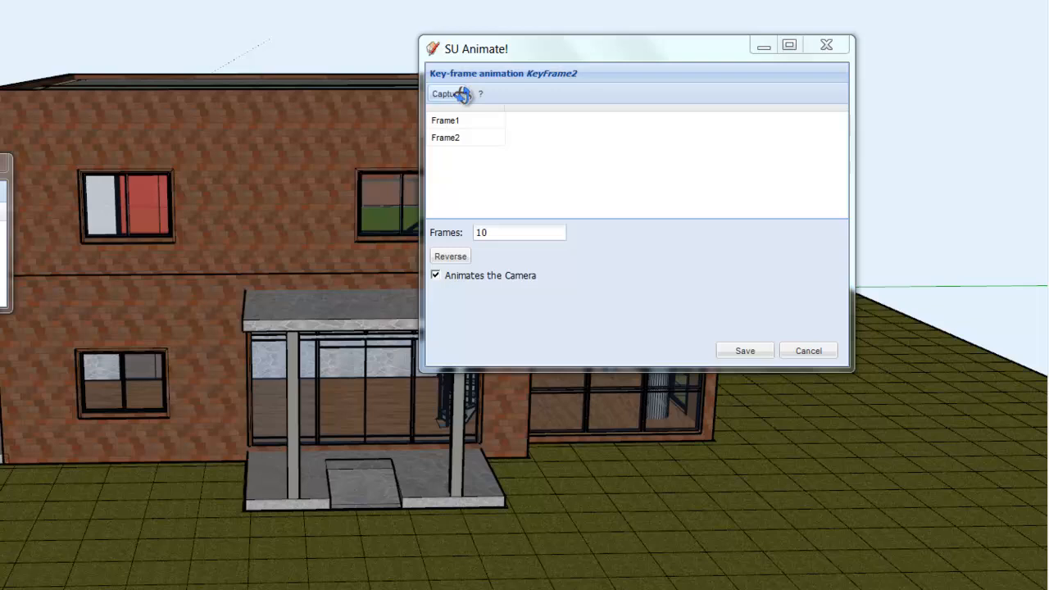
Capture camera views around the house up to Frame6 and save KeyFrame2 after KeyFrame1.
{"action": "left_click", "coordinate": [446, 93]}
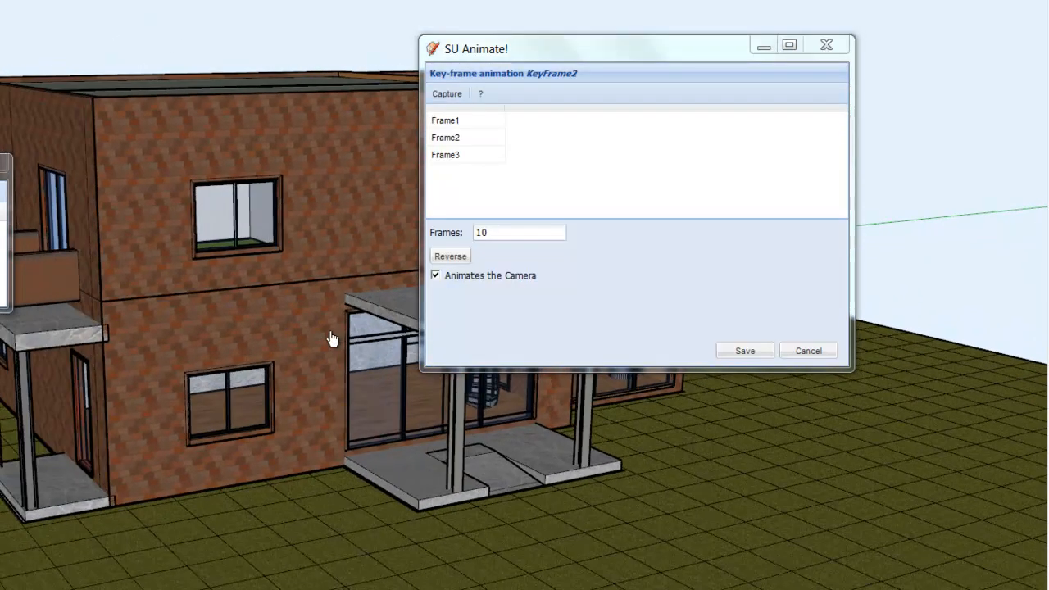
{"action": "left_click", "coordinate": [446, 92]}
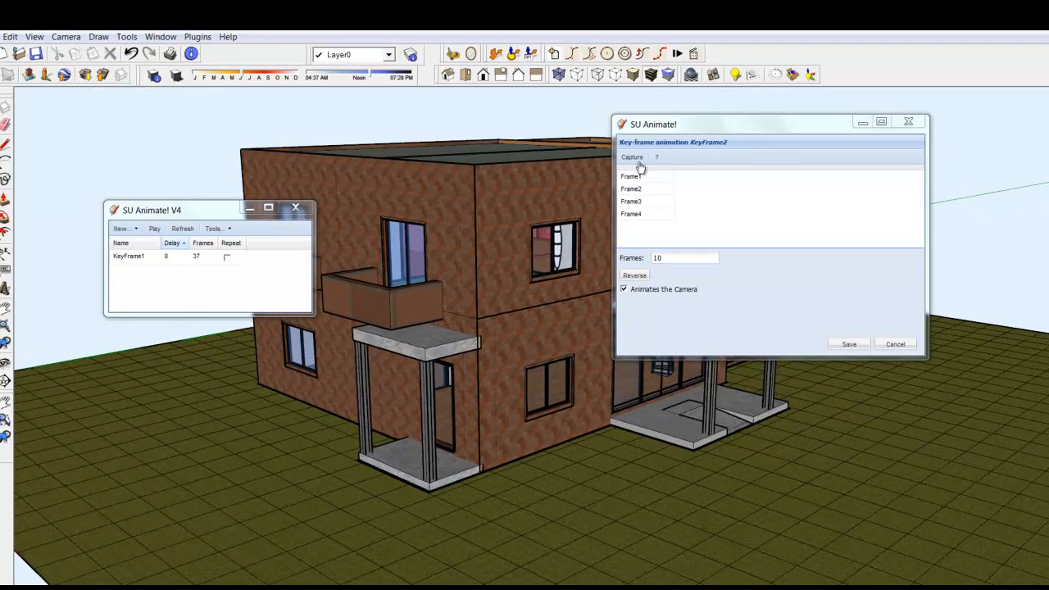
{"action": "left_click", "coordinate": [632, 157]}
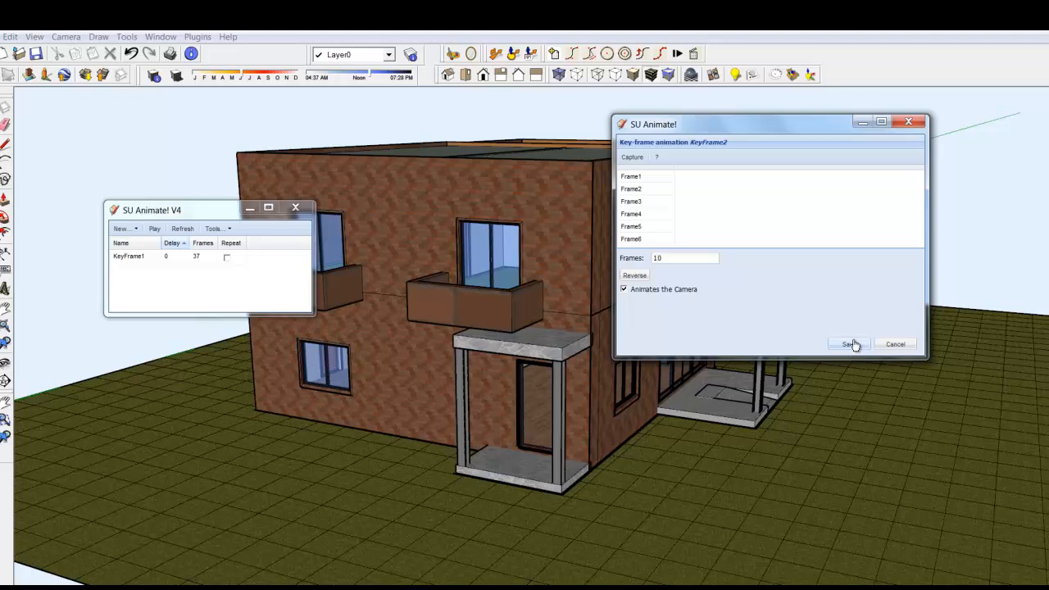
{"action": "left_click", "coordinate": [848, 344]}
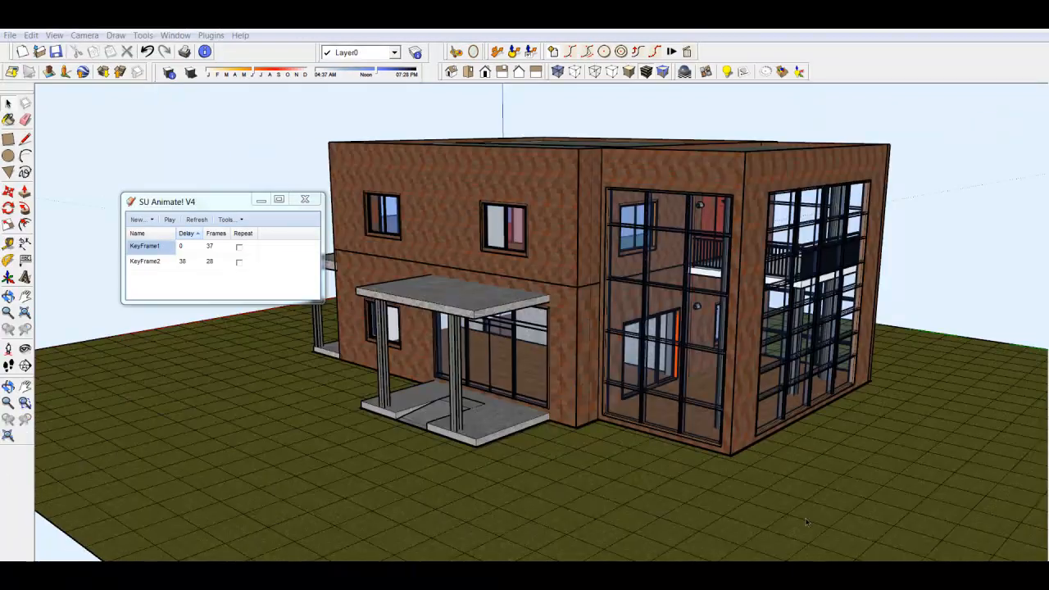
{"action": "mouse_move", "coordinate": [496, 463]}
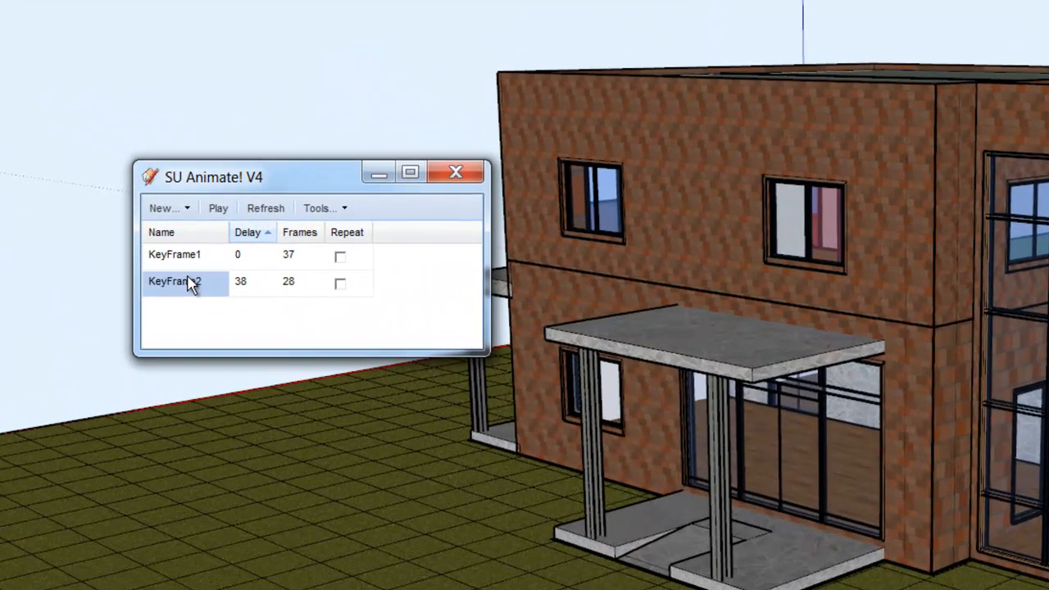
{"action": "right_click", "coordinate": [173, 281]}
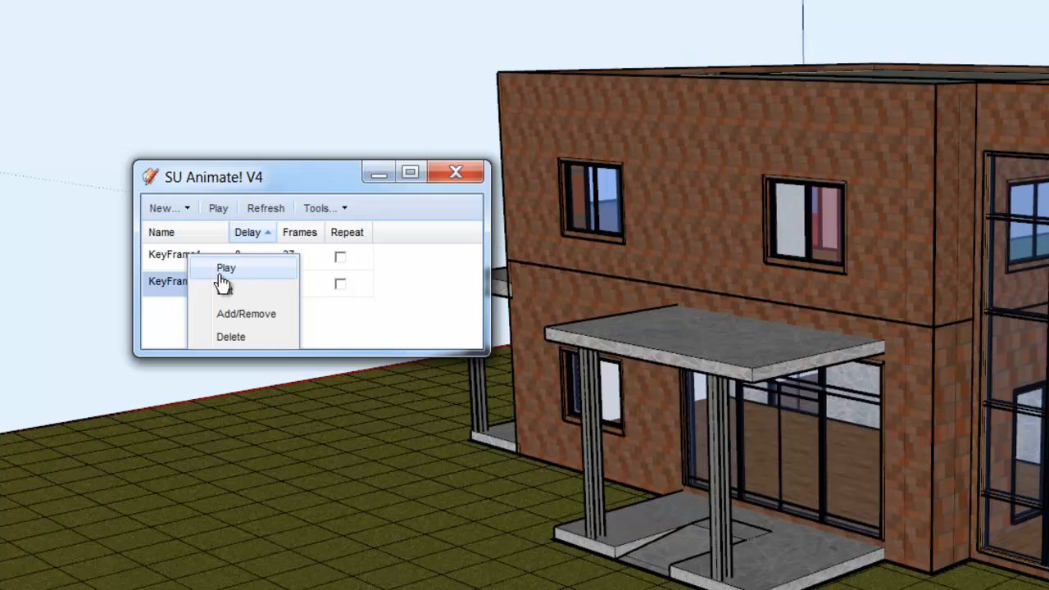
{"action": "left_click", "coordinate": [226, 268]}
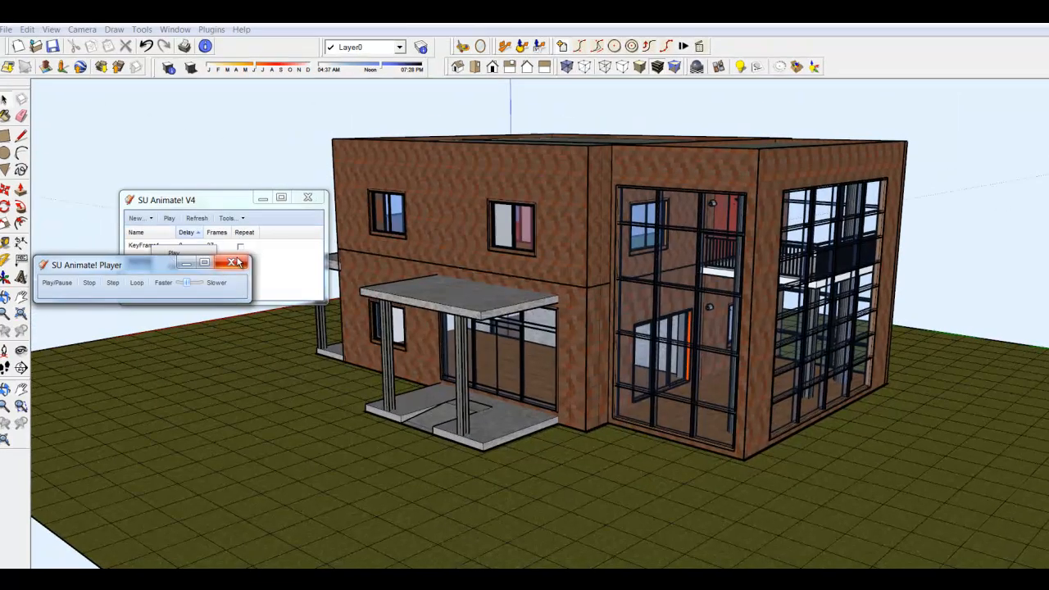
{"action": "left_click", "coordinate": [235, 262]}
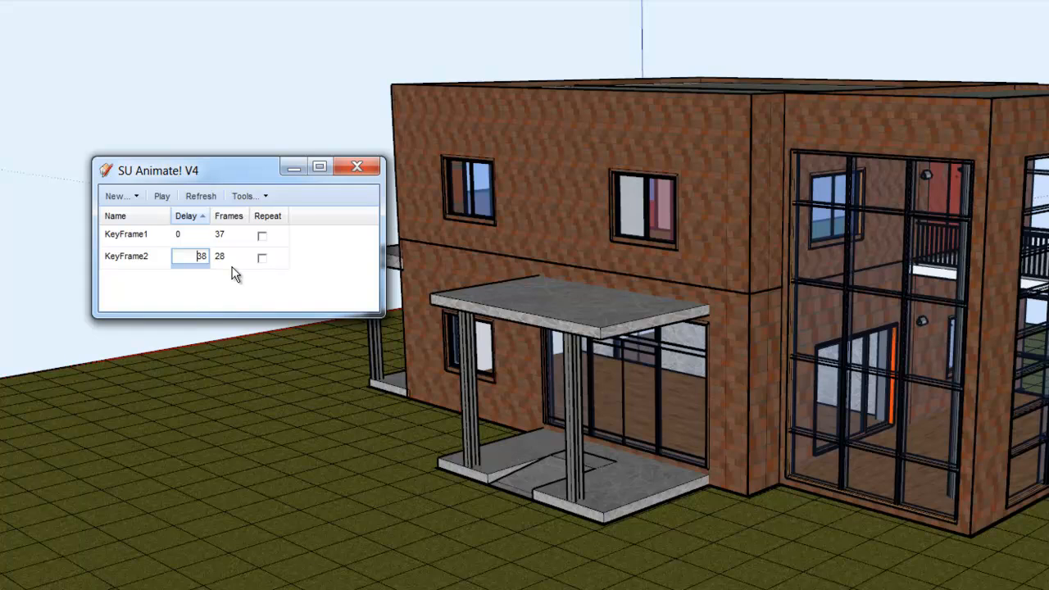
{"action": "mouse_move", "coordinate": [231, 273]}
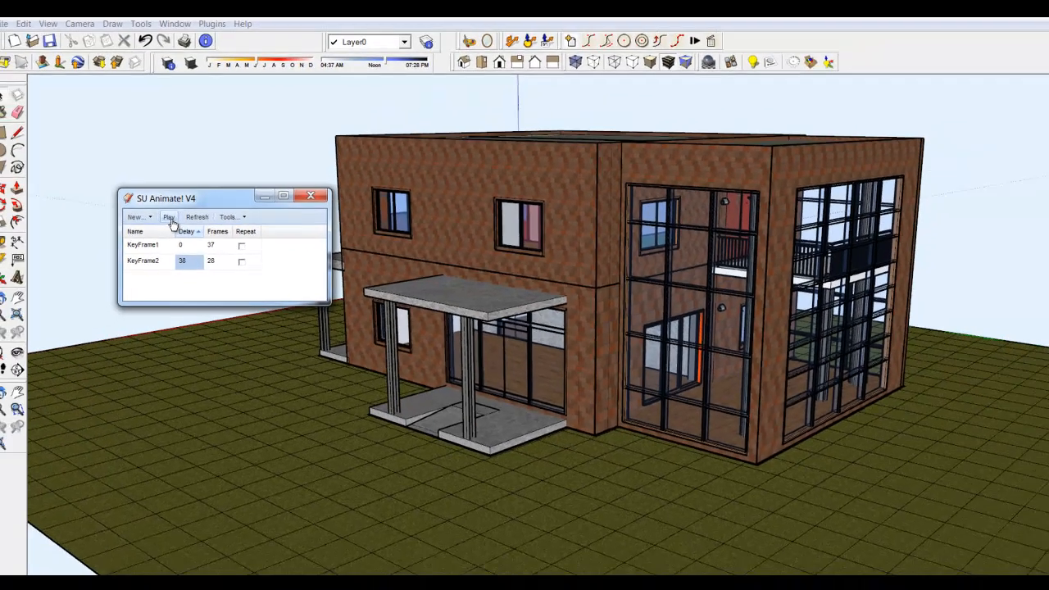
{"action": "left_click", "coordinate": [169, 220]}
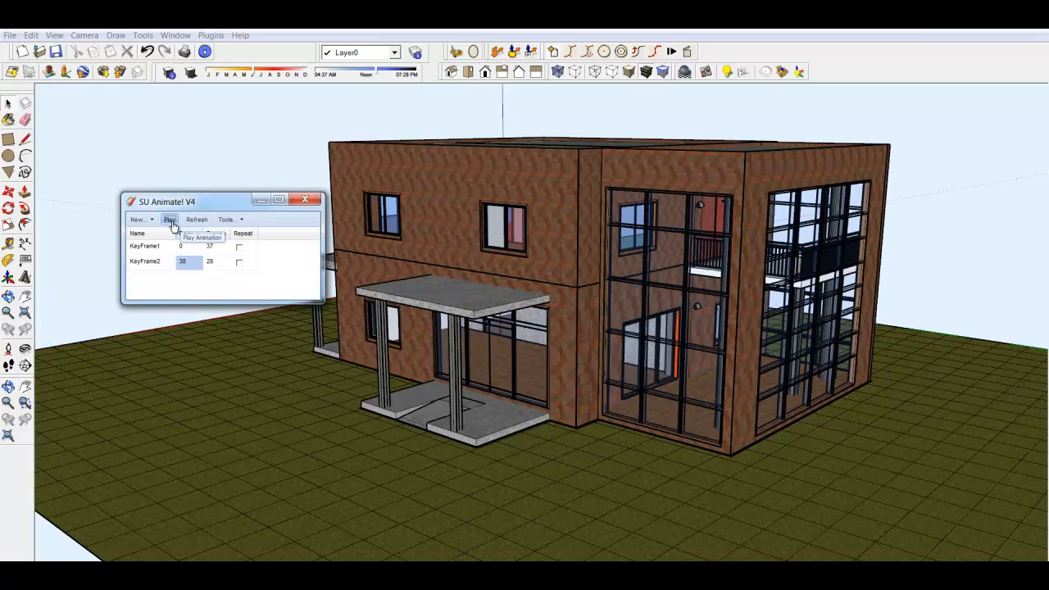
Run KeyFrame1 then KeyFrame2 so the house rebuilds from foundation to brick walls.
{"action": "left_click", "coordinate": [169, 219]}
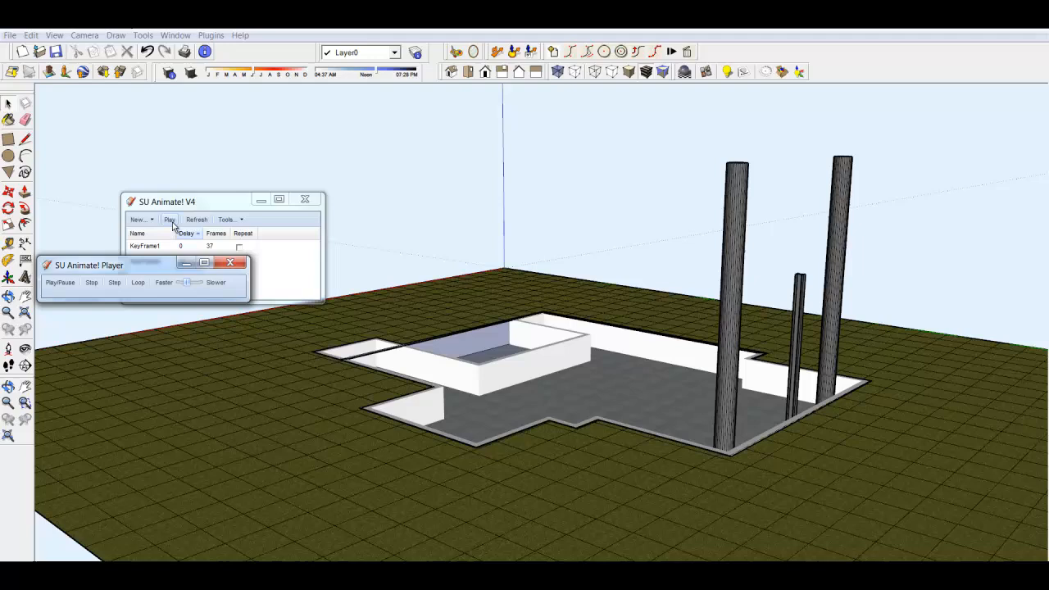
{"action": "left_click", "coordinate": [169, 219]}
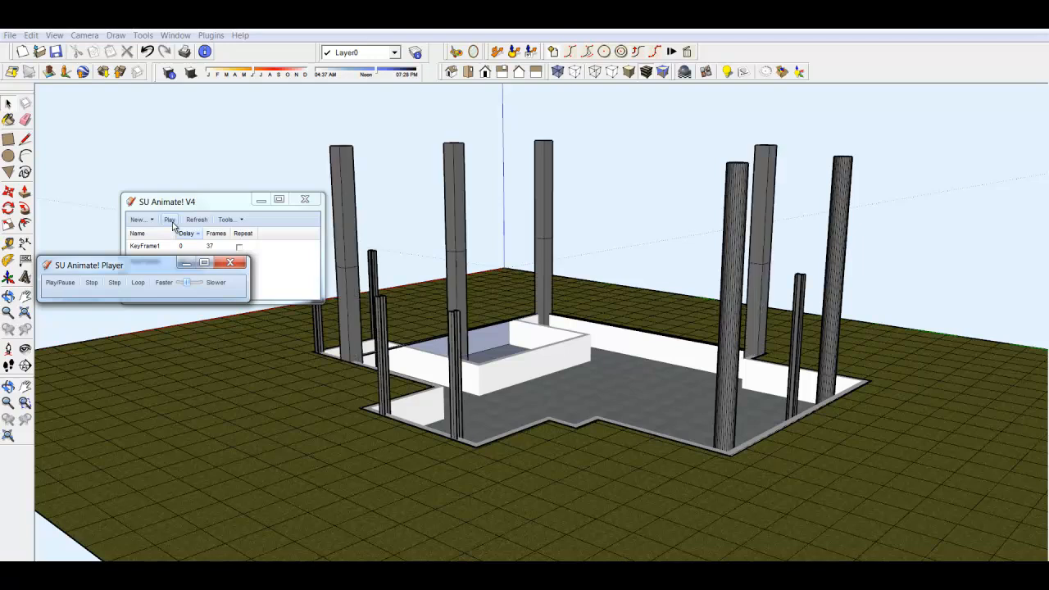
{"action": "left_click", "coordinate": [169, 219]}
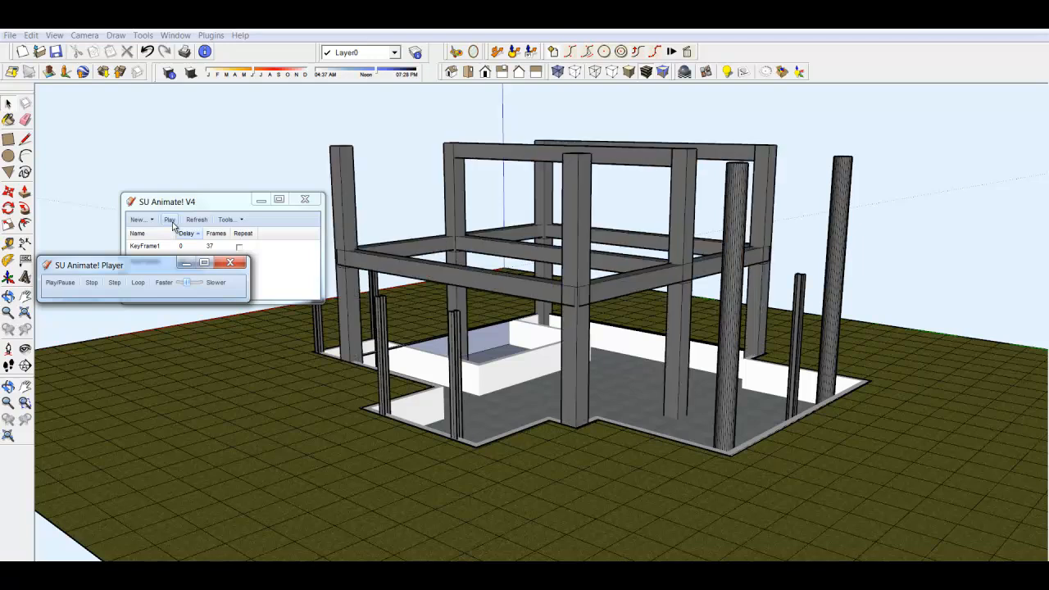
{"action": "left_click", "coordinate": [169, 219]}
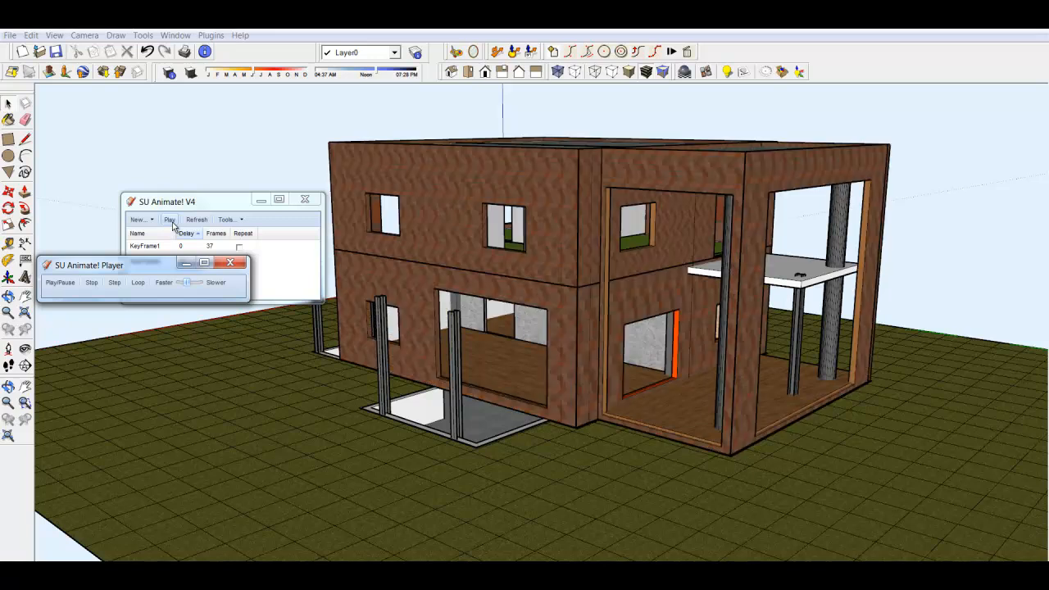